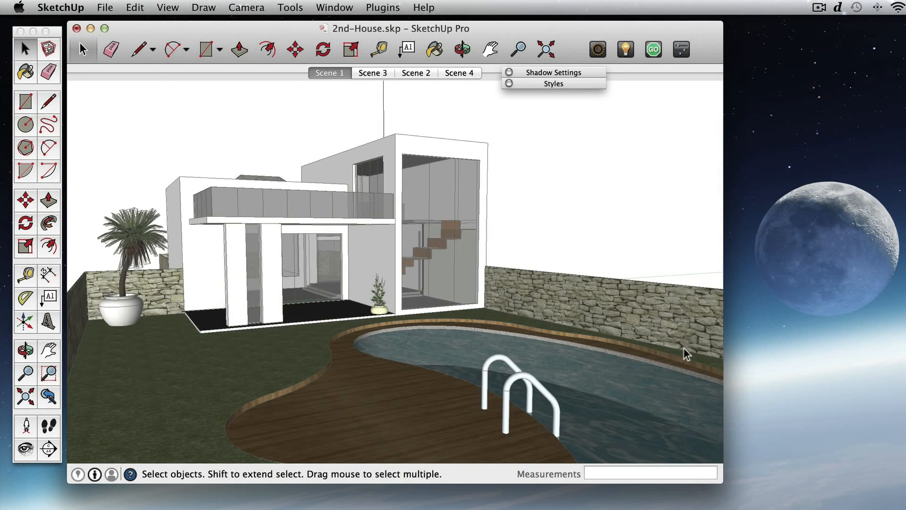
mouse_move(678, 351)
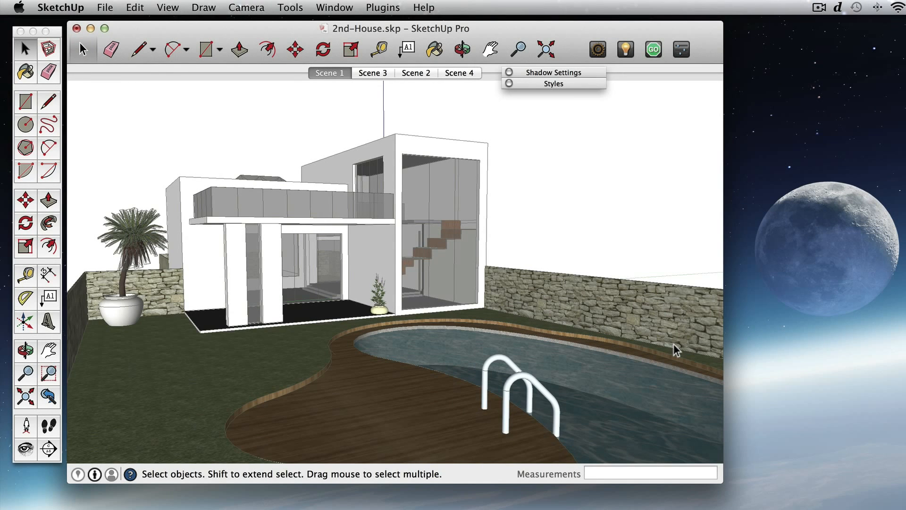
mouse_move(566, 335)
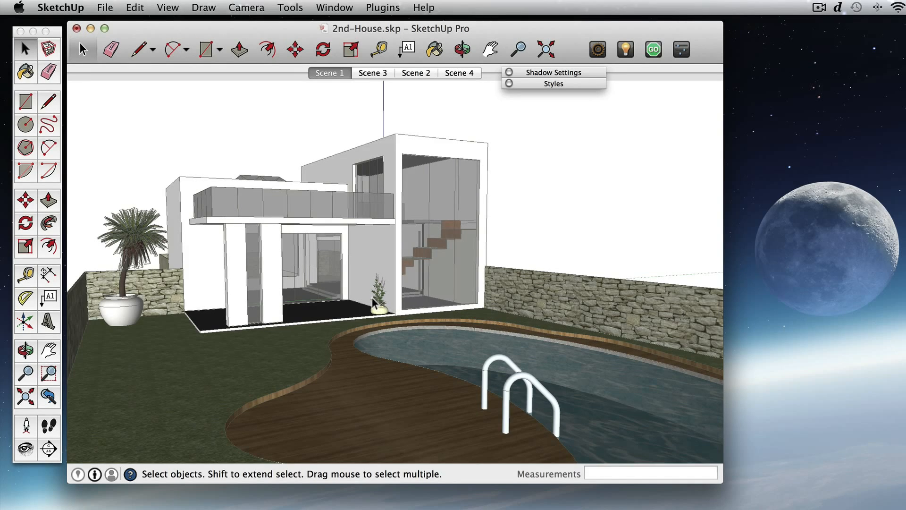
mouse_move(312, 283)
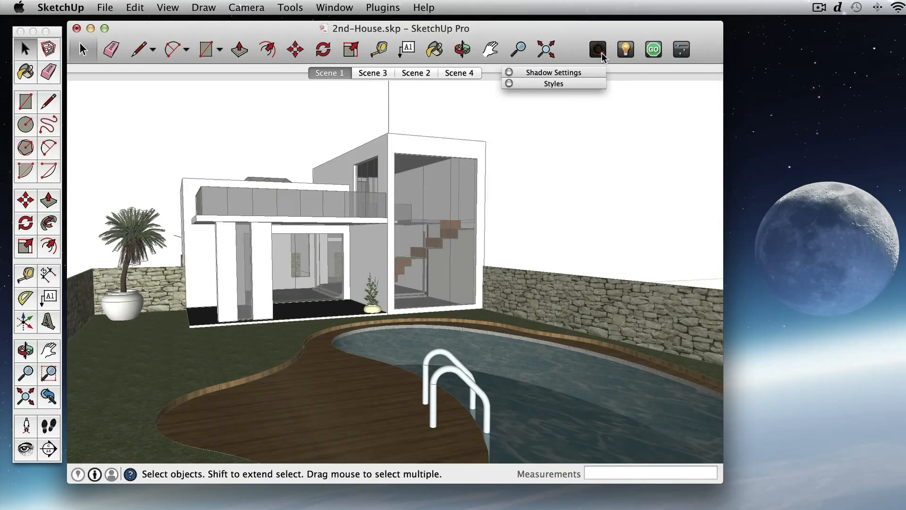
Enable realtime sun lighting in LightUp preferences with a 0.3 sun multiplier
left_click(597, 49)
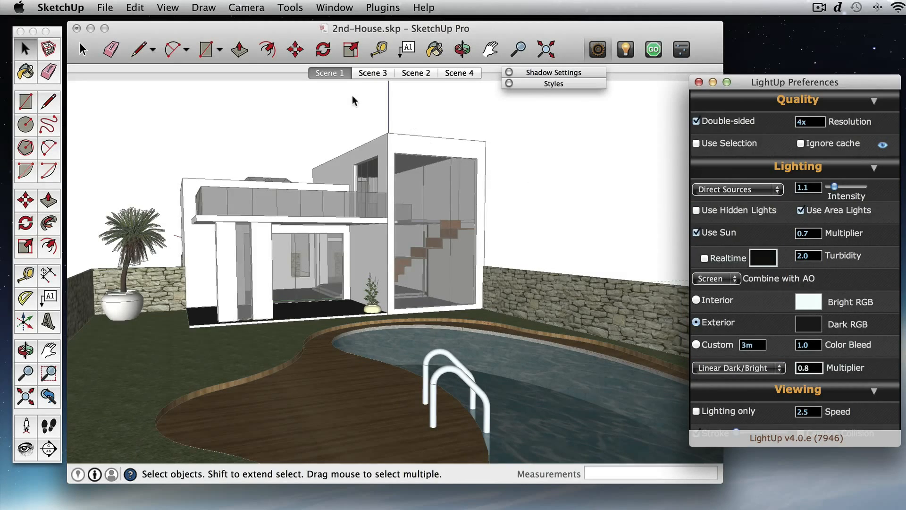
mouse_move(469, 96)
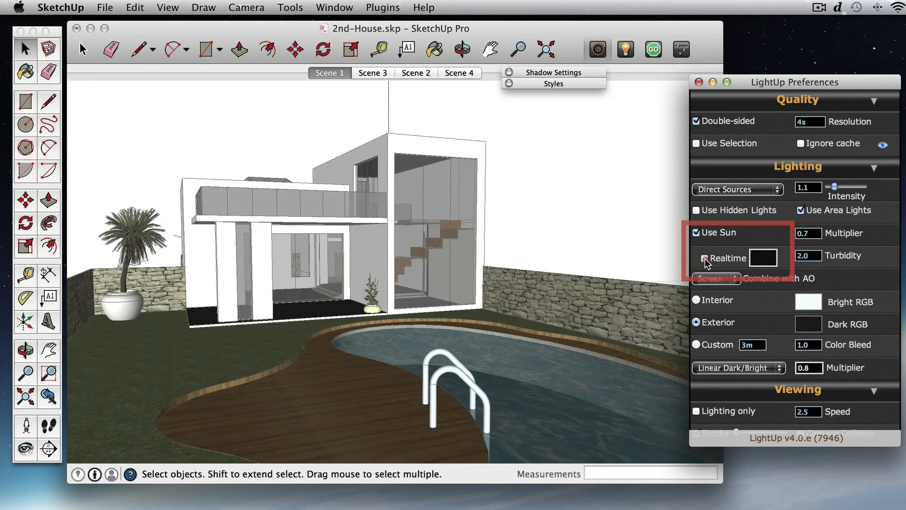
left_click(696, 258)
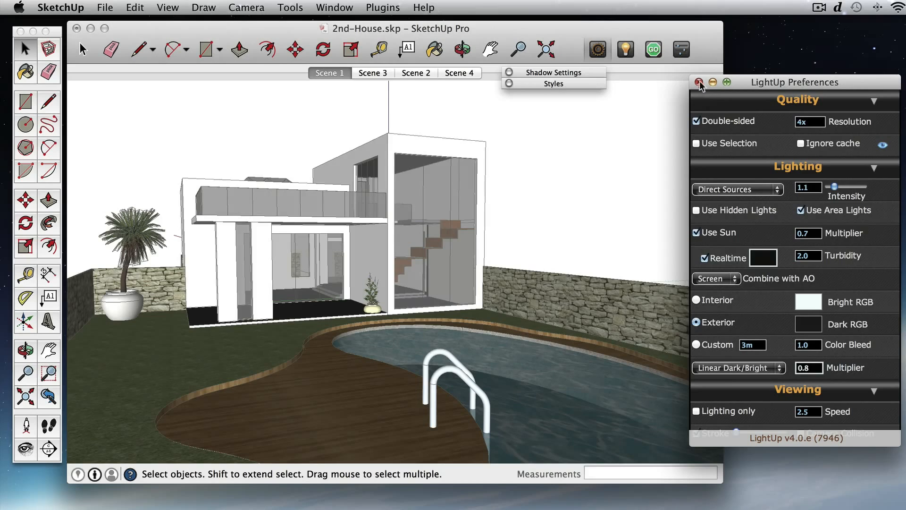
left_click(698, 82)
type("0.3")
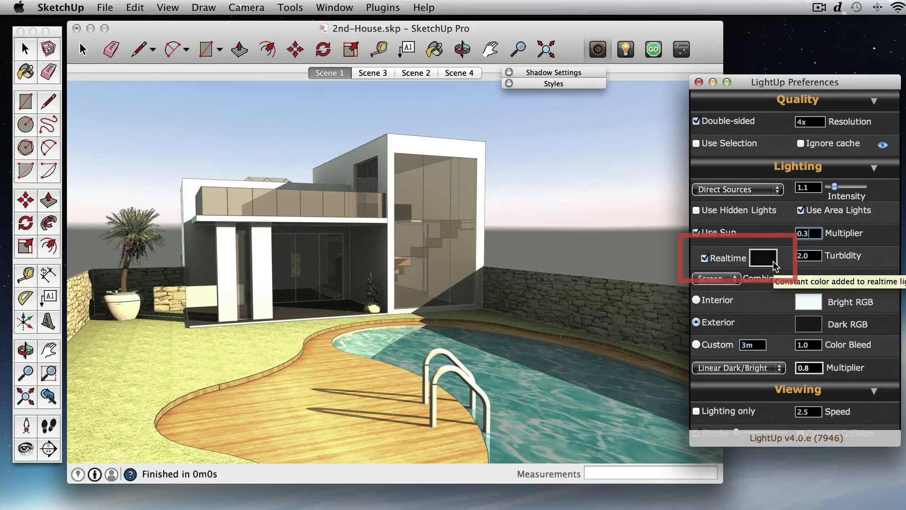
Switch LightUp ambient occlusion from Exterior to Custom at 3 m
left_click(765, 257)
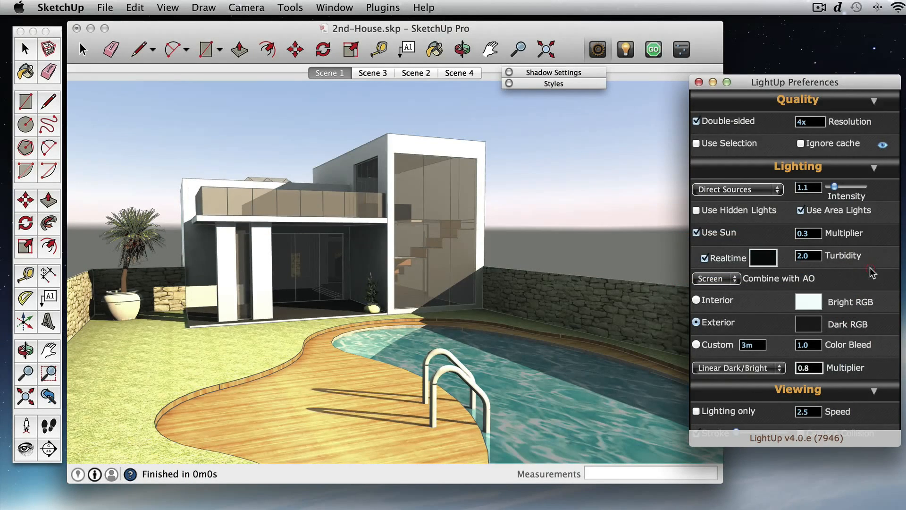
mouse_move(767, 297)
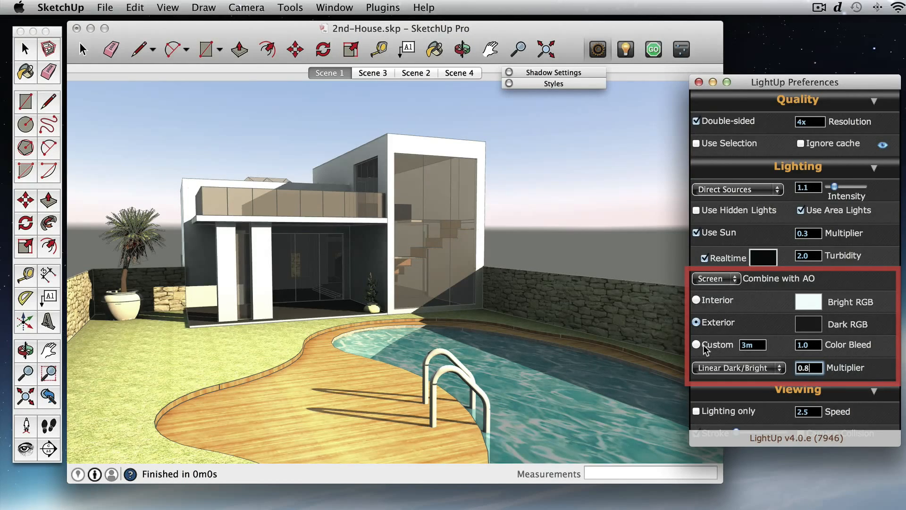
left_click(695, 345)
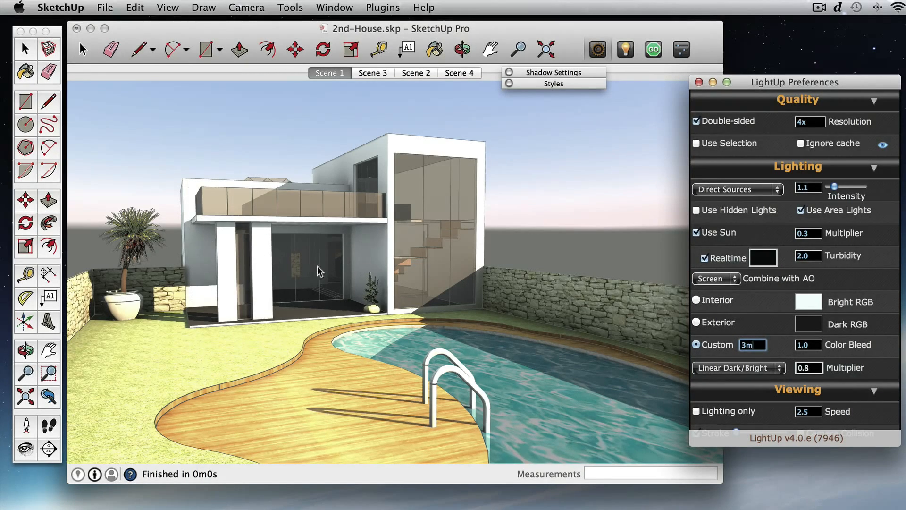
mouse_move(546, 79)
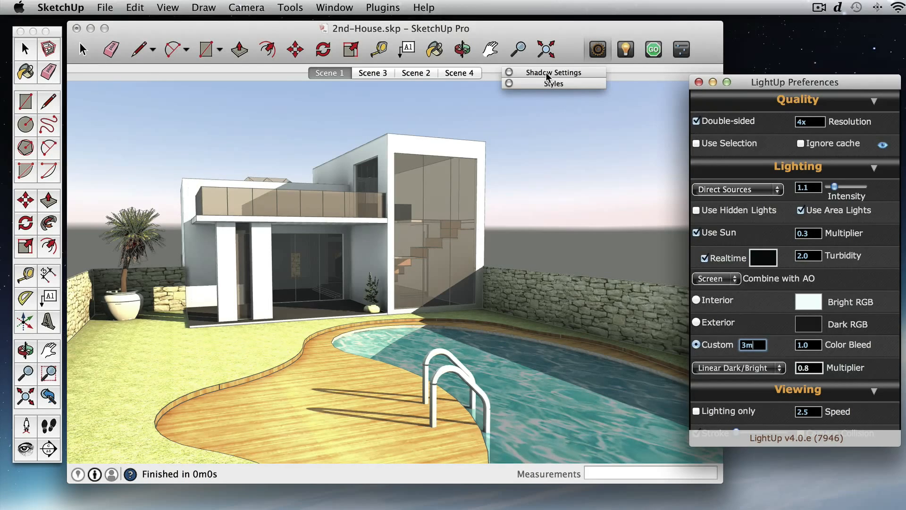
Expand the Shadow Settings tray to show the sun's time and date
left_click(554, 73)
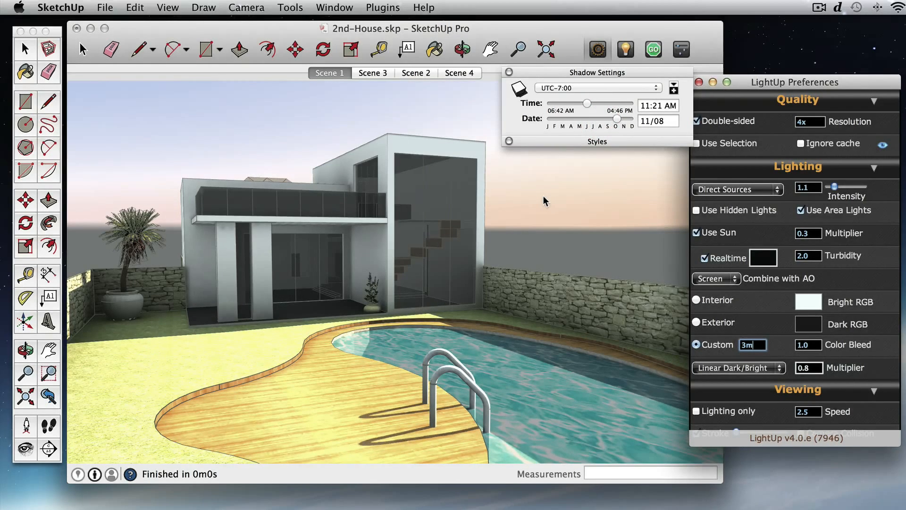
mouse_move(487, 323)
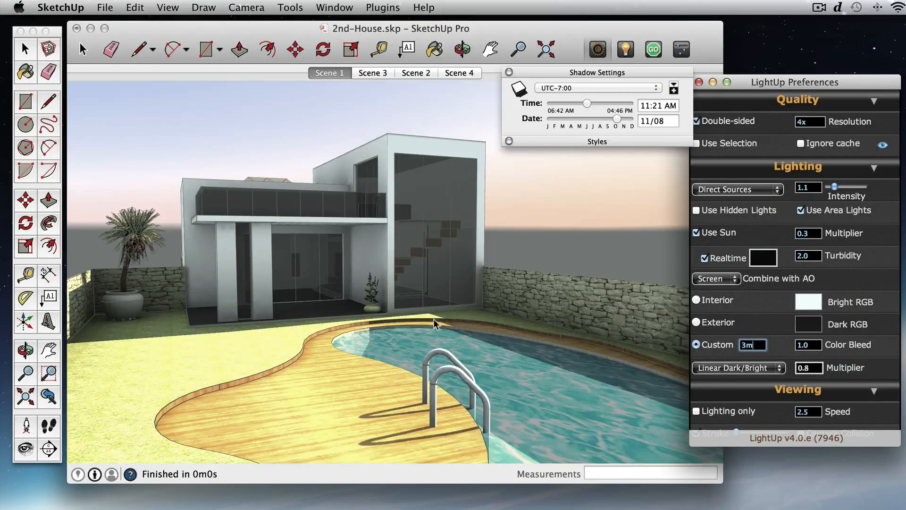
mouse_move(95, 57)
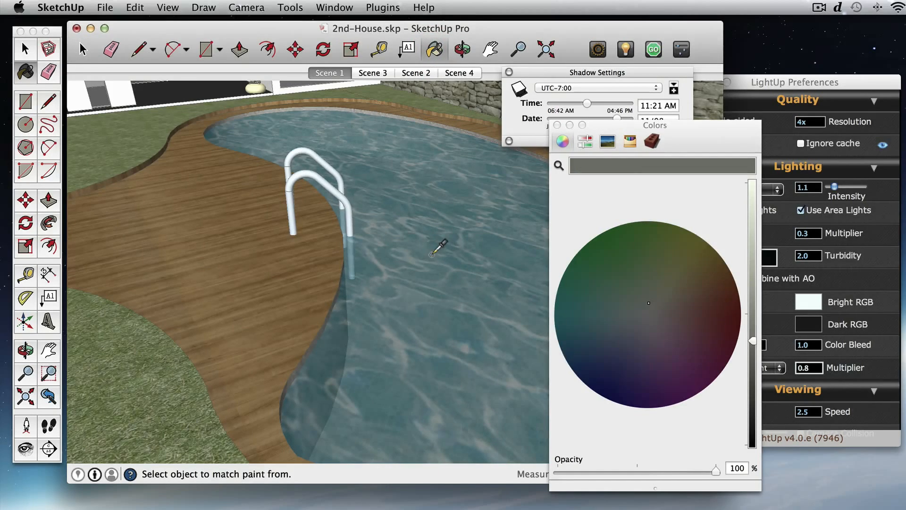
Sample the pool water and rename its material to watershader_Water_Pool
left_click(652, 141)
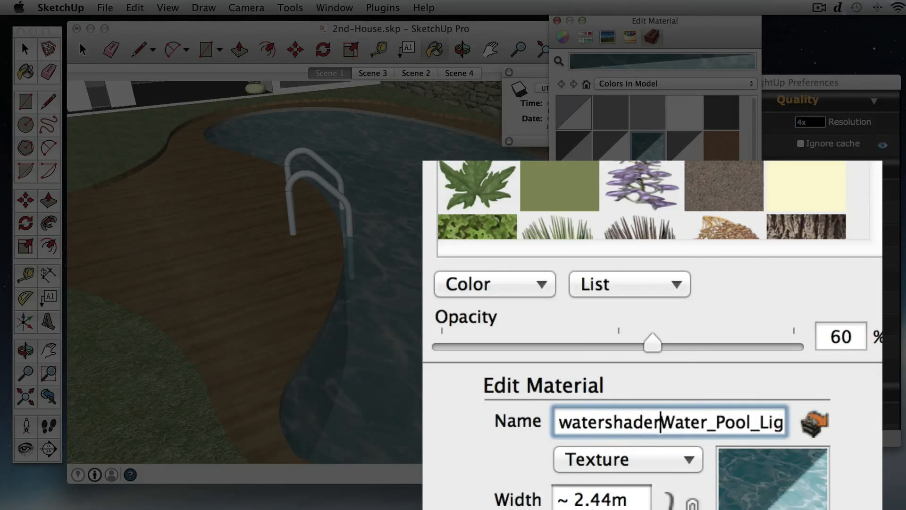
type("_")
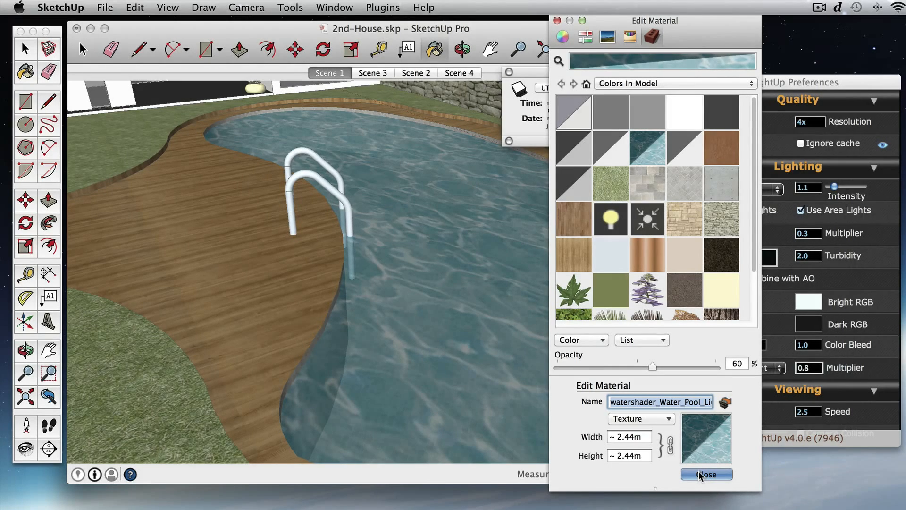
left_click(705, 474)
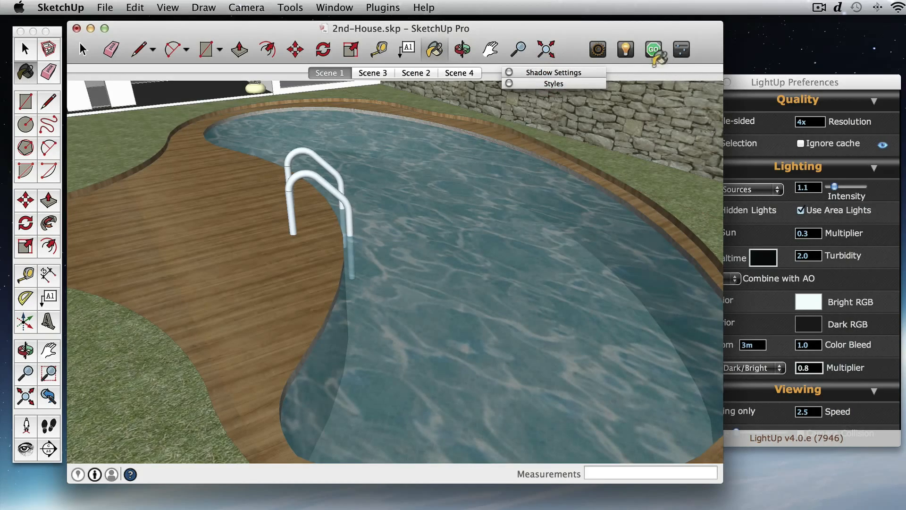
Render in LightUp and shade the pool water as Water (IOR 1.33, bump 0.5)
left_click(653, 49)
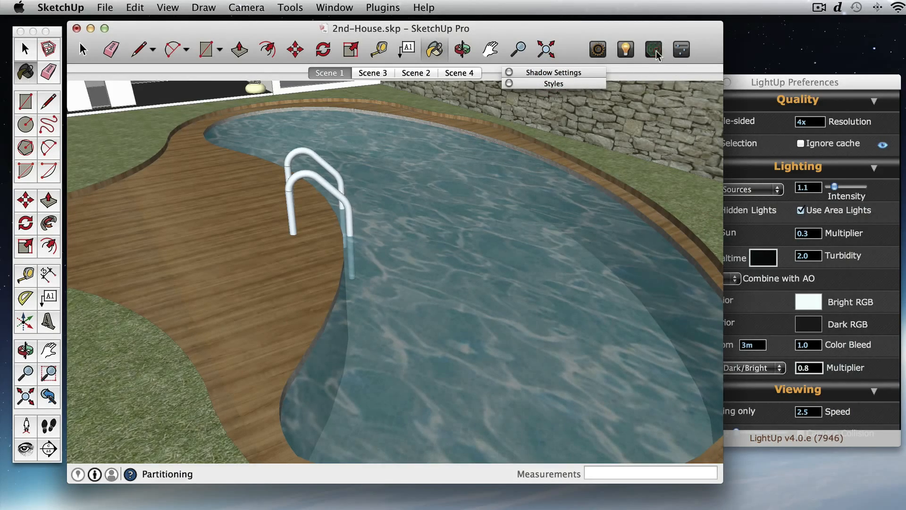
left_click(652, 49)
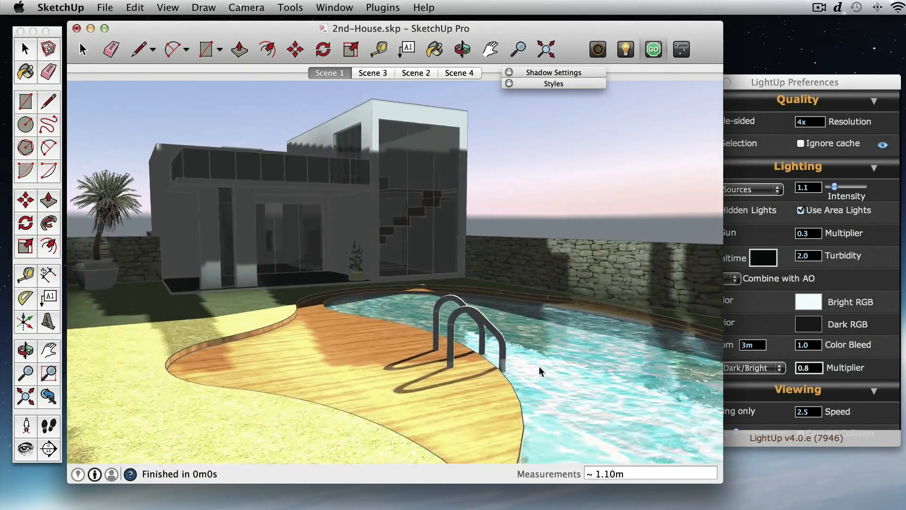
left_click(652, 48)
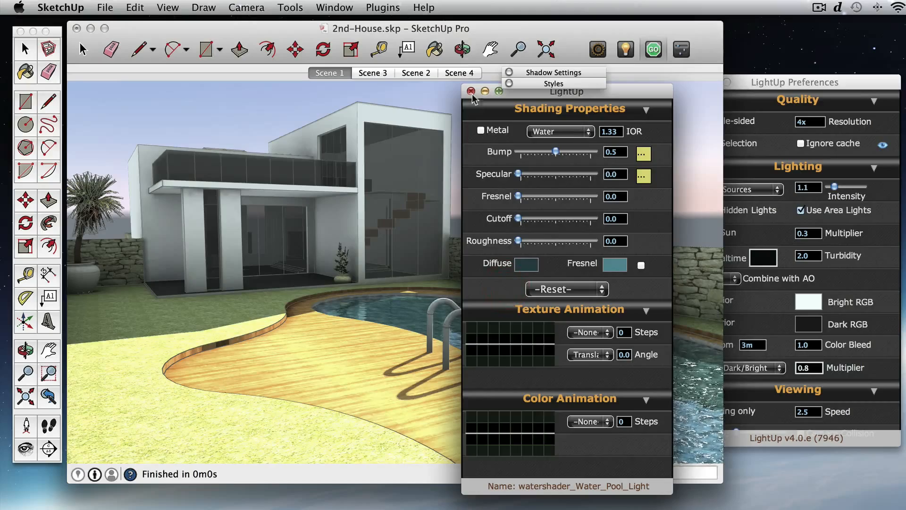
left_click(469, 91)
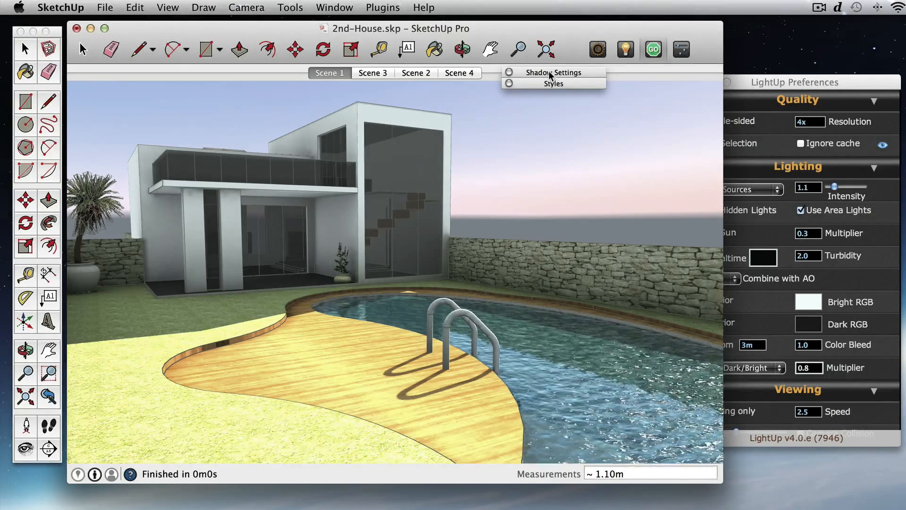
Set the Styles edge colour to a dark shade chosen from the colour wheel
left_click(553, 83)
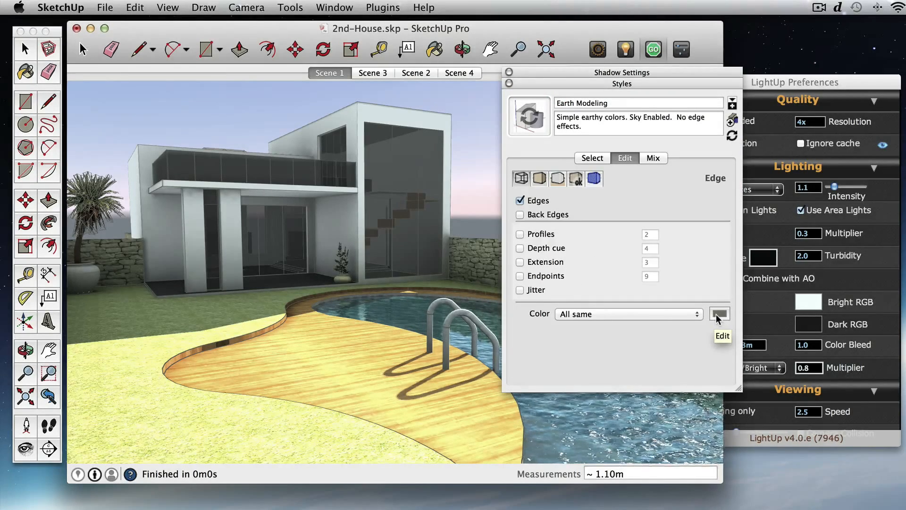
left_click(719, 313)
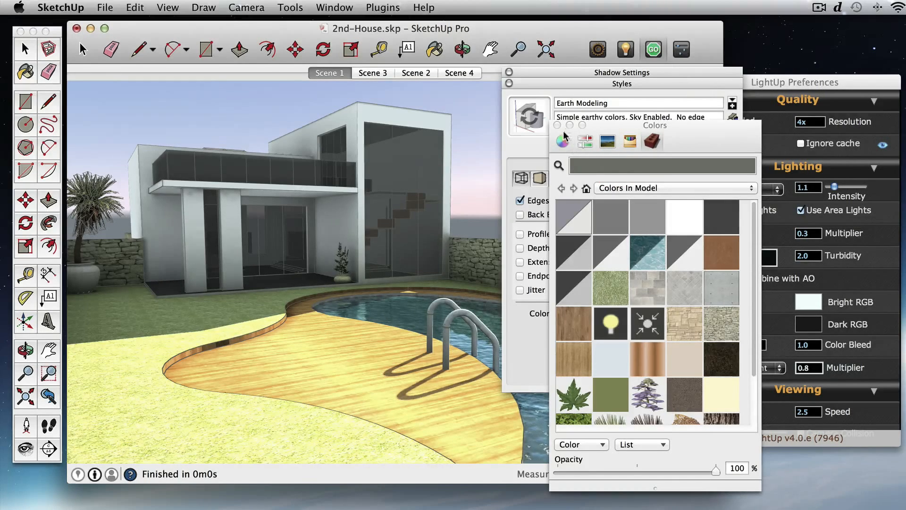
left_click(562, 141)
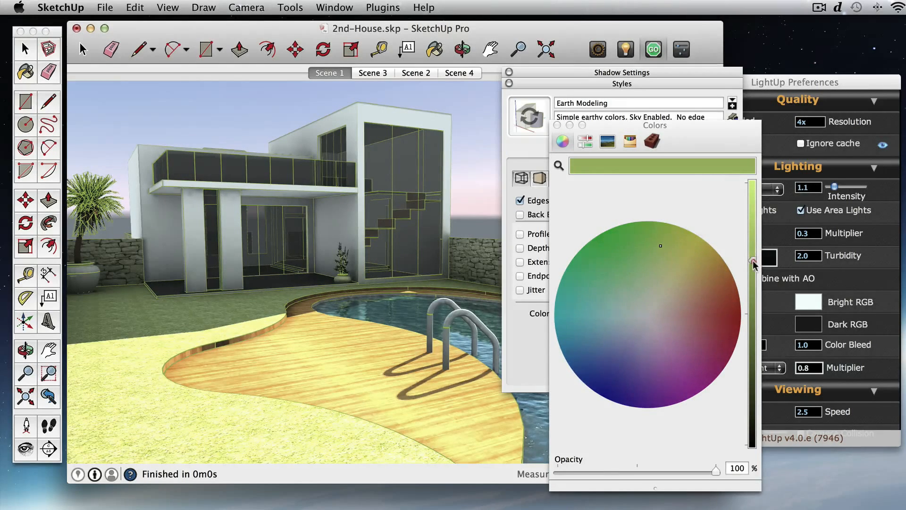
left_click(681, 329)
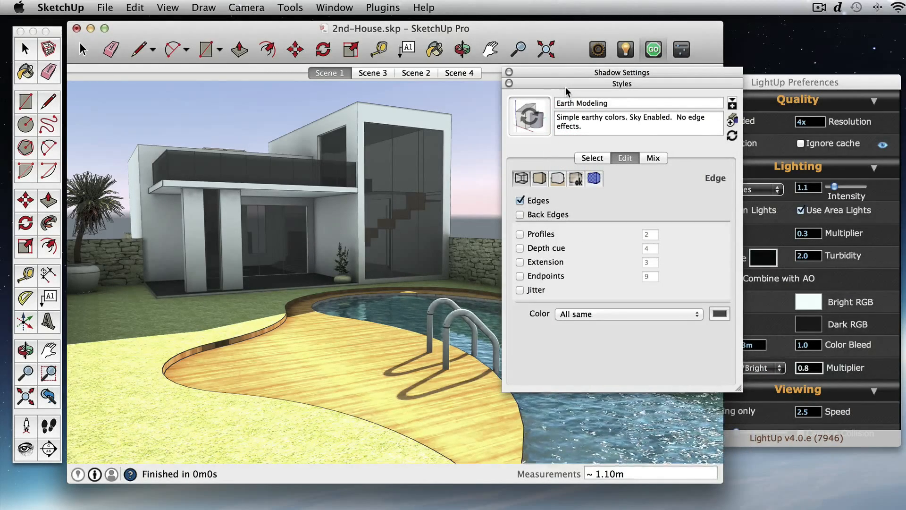
left_click(554, 84)
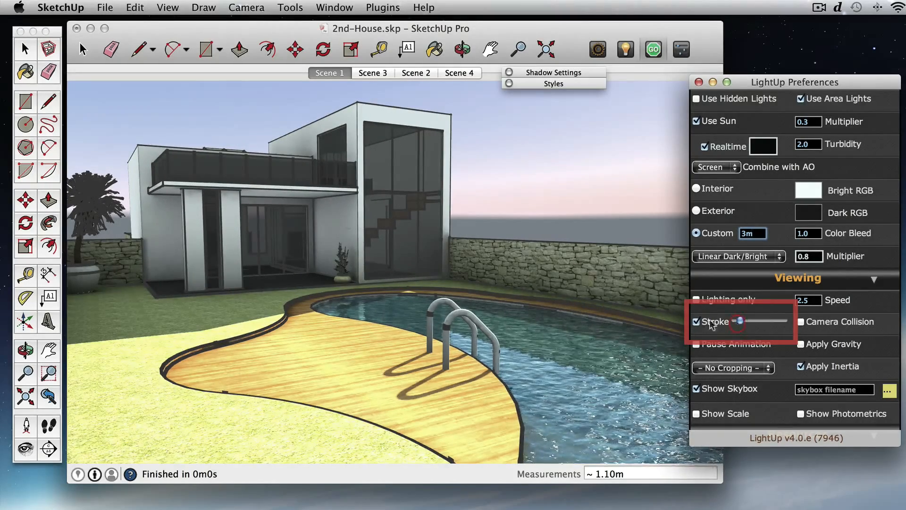
Turn off the Stroke option in LightUp's Viewing preferences
left_click(697, 322)
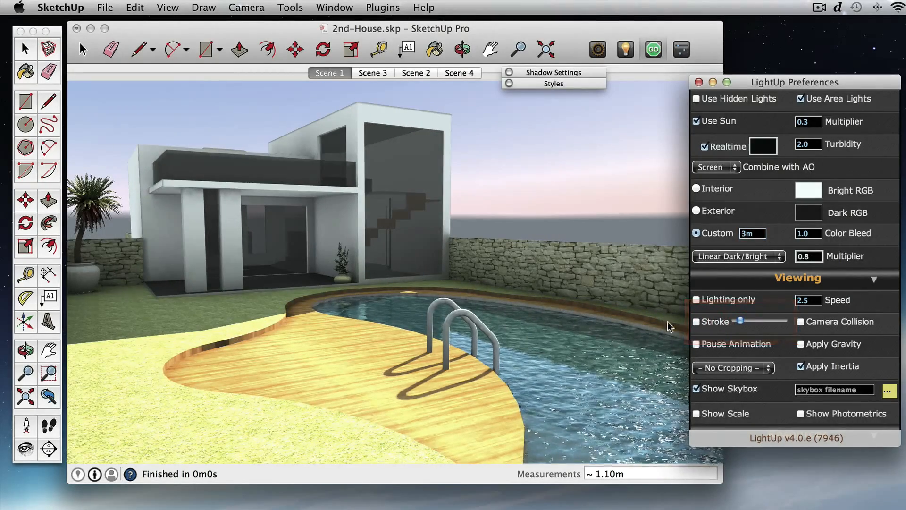
mouse_move(647, 187)
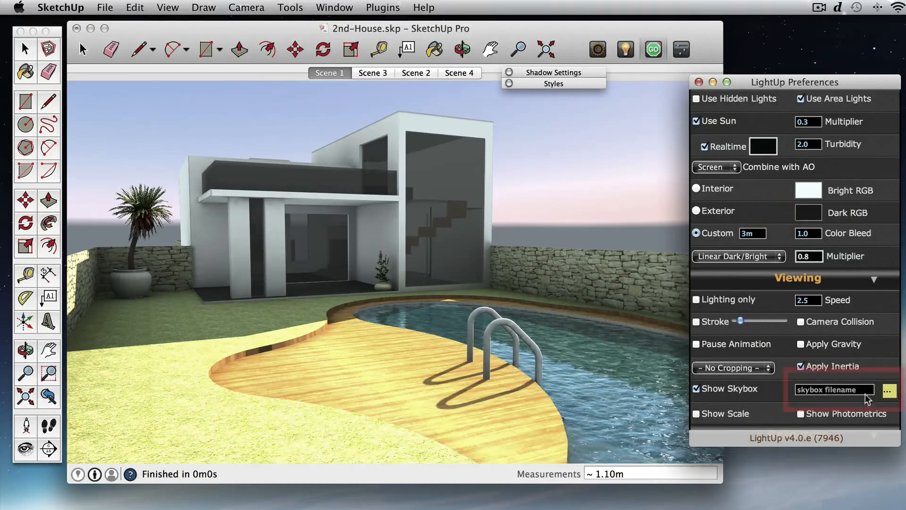
Choose 015-open-wei copy.png from the Textures folder as the skybox image
left_click(889, 391)
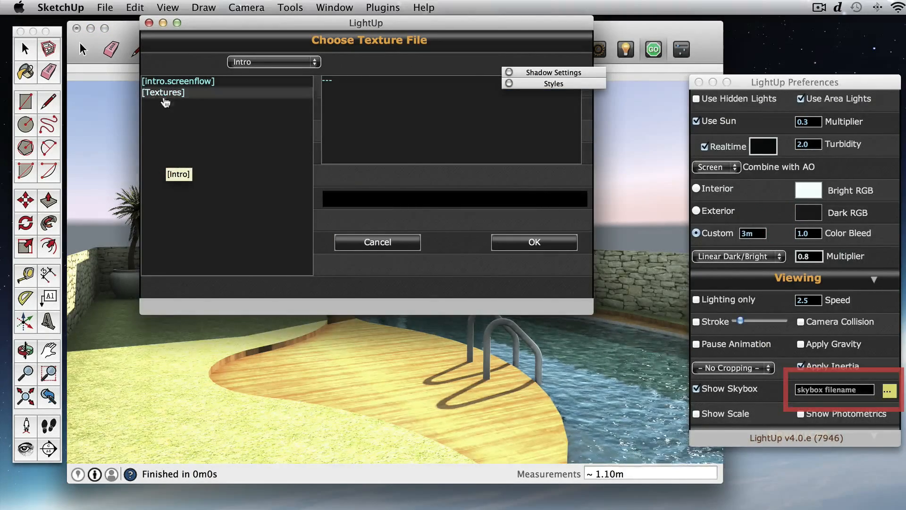
double_click(163, 93)
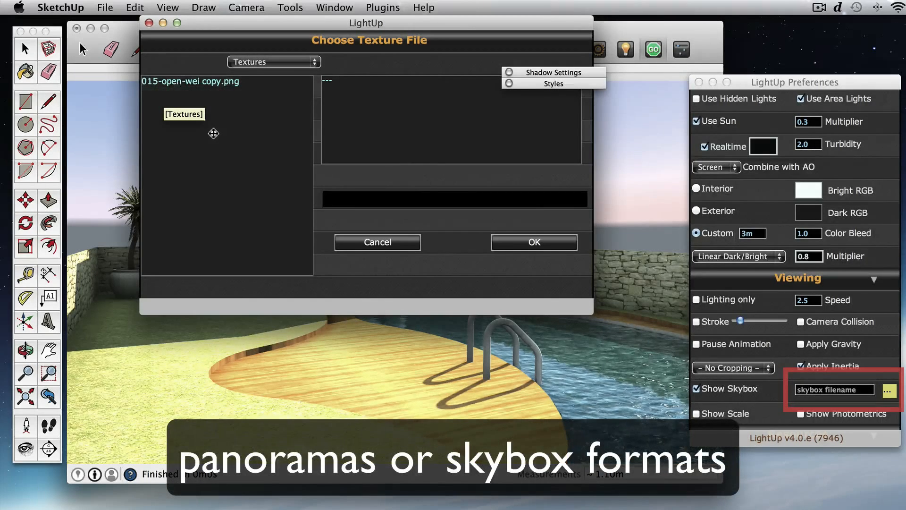
left_click(190, 81)
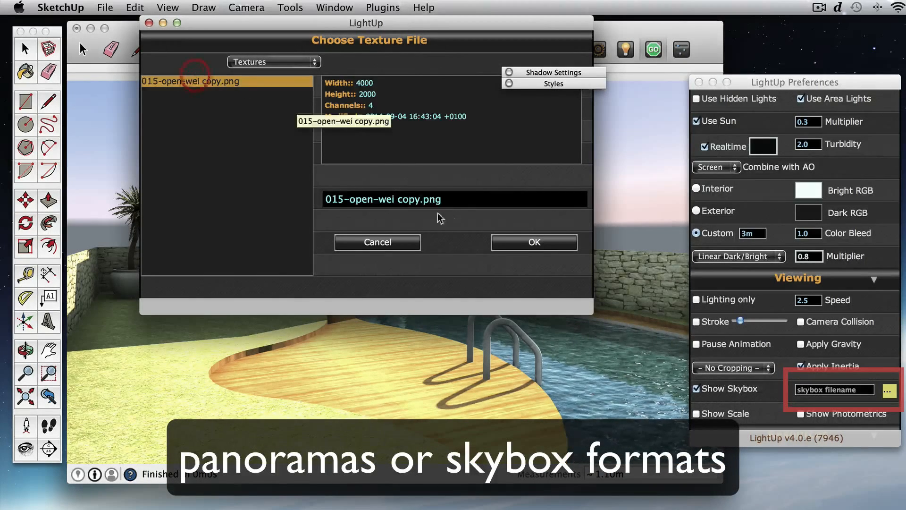
mouse_move(533, 243)
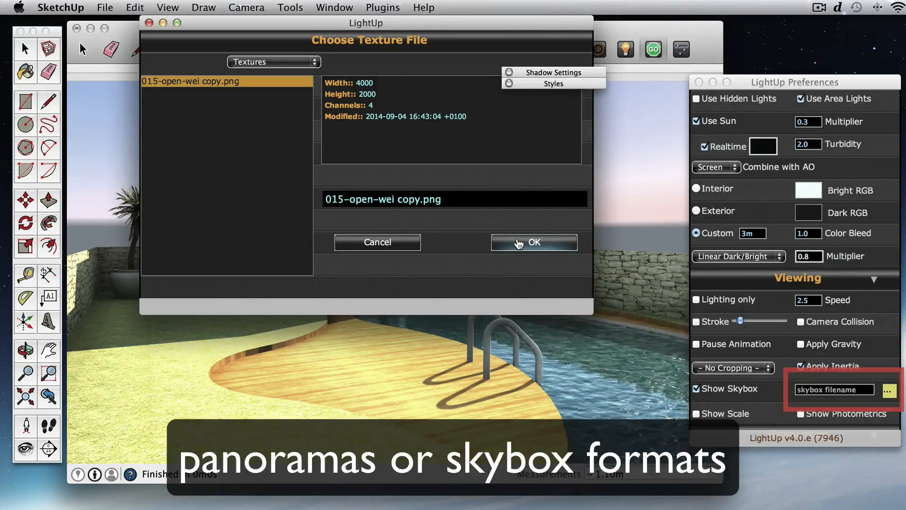
left_click(533, 243)
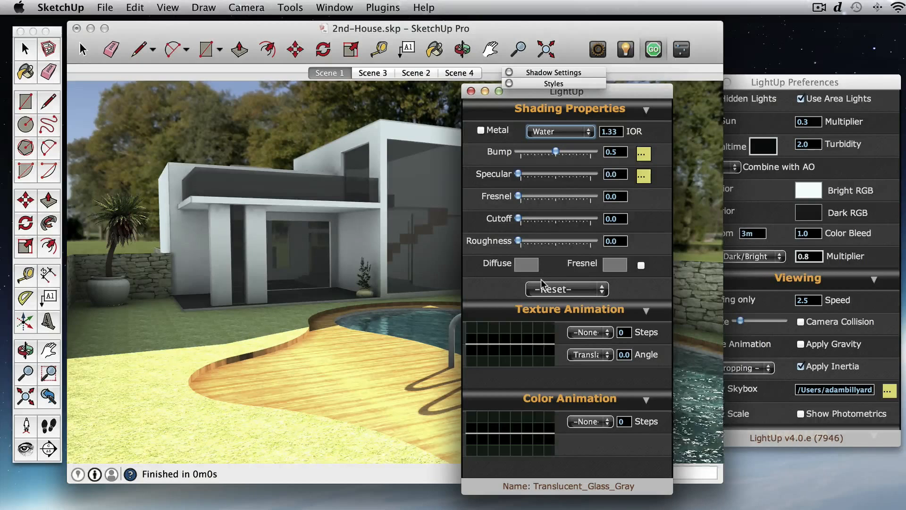
Apply the Glass preset to Translucent_Glass_Gray with raised specular and cutoff
left_click(566, 289)
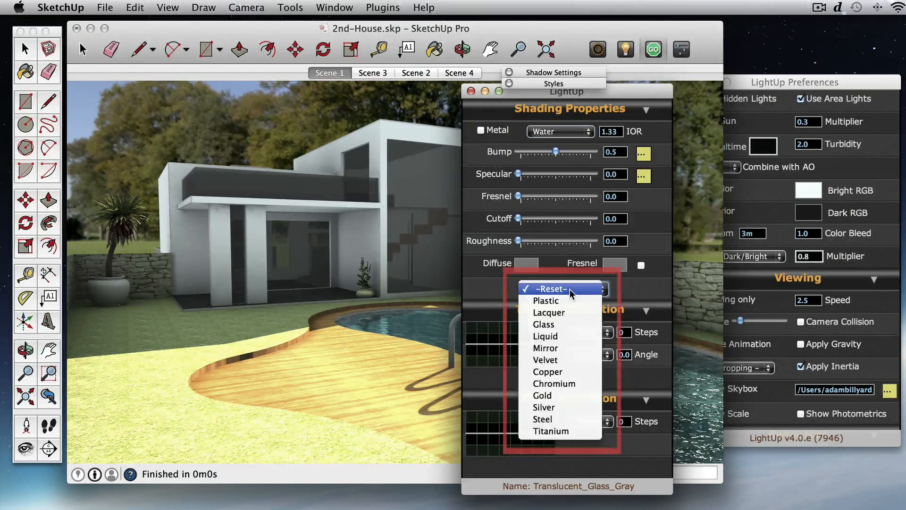
mouse_move(544, 324)
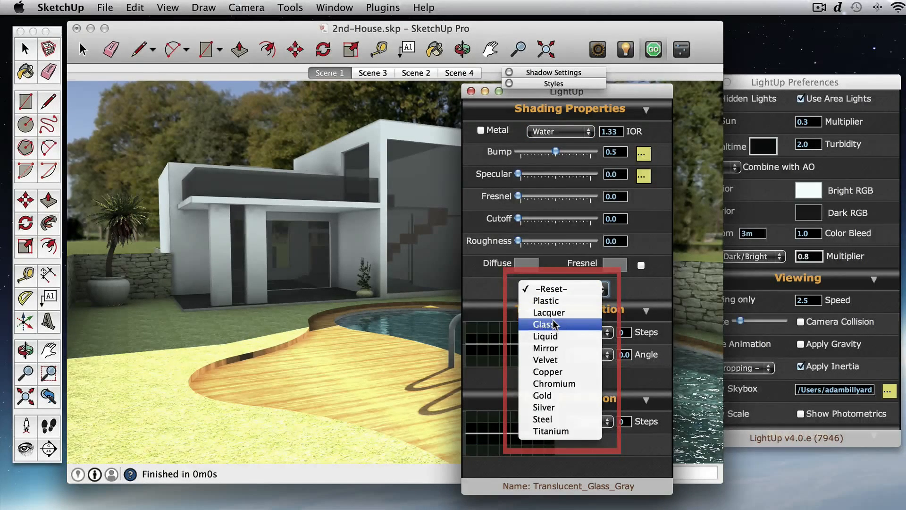
left_click(544, 323)
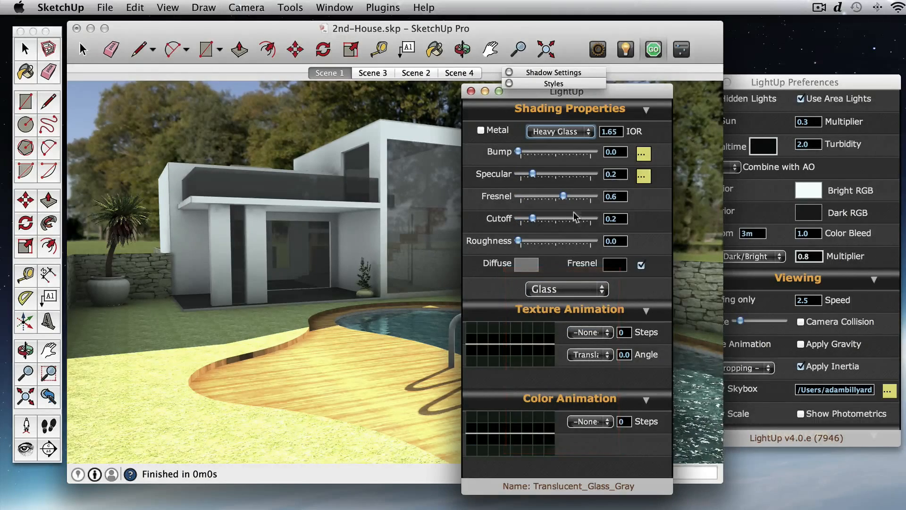
mouse_move(627, 95)
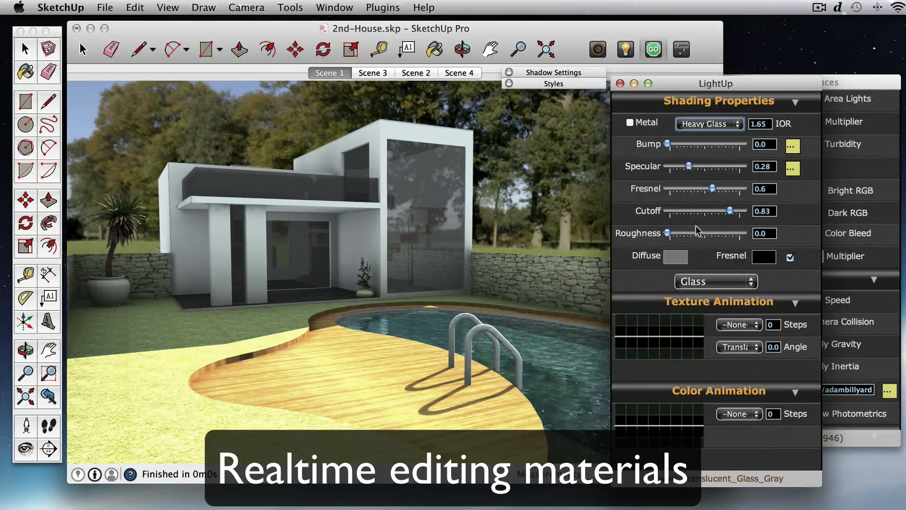
left_click(675, 255)
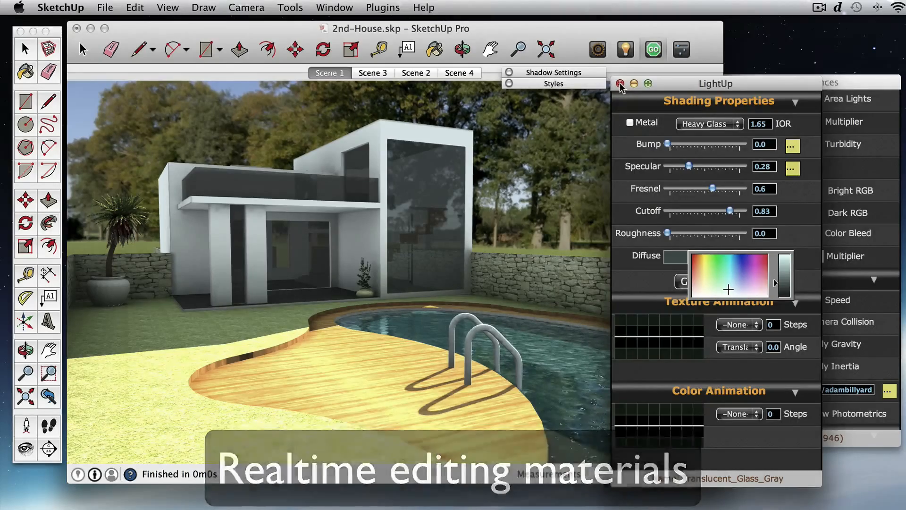
left_click(620, 84)
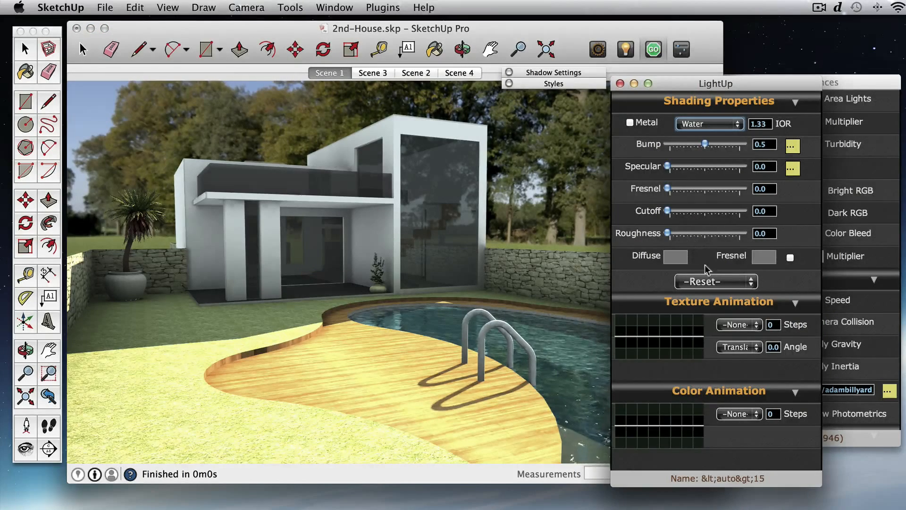
Apply Heavy Glass shading to the second glass material with stronger specular and cutoff
left_click(715, 281)
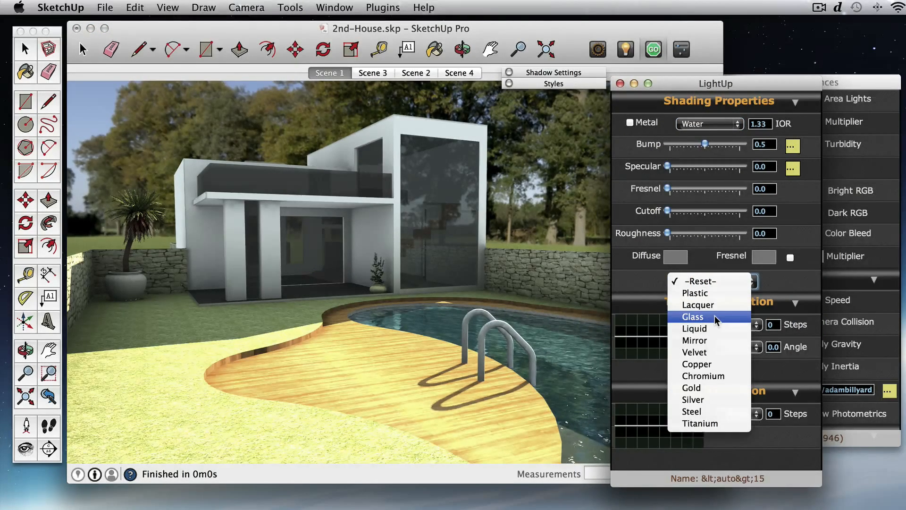
left_click(692, 316)
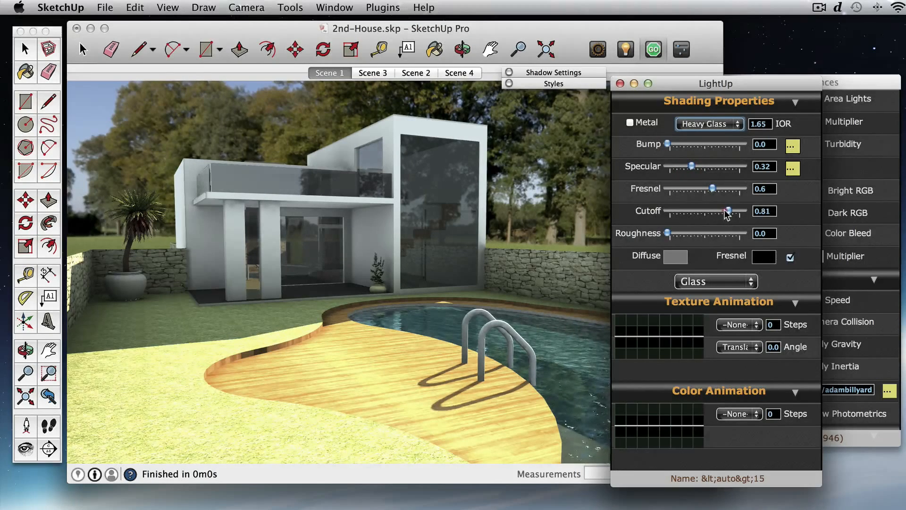
left_click(676, 256)
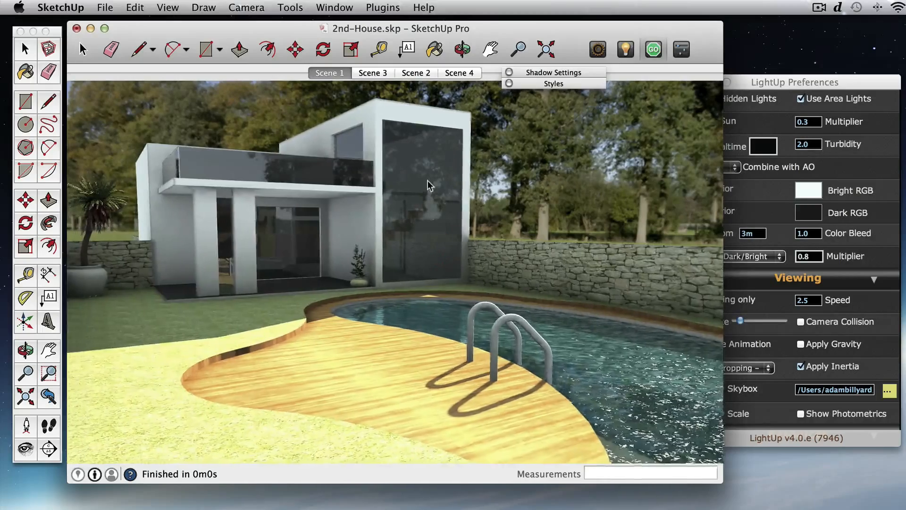
left_click(426, 169)
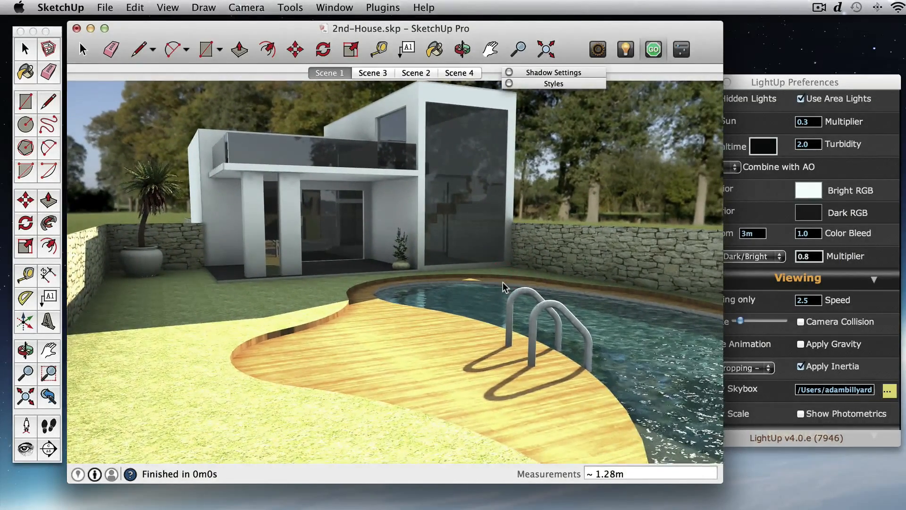
mouse_move(425, 190)
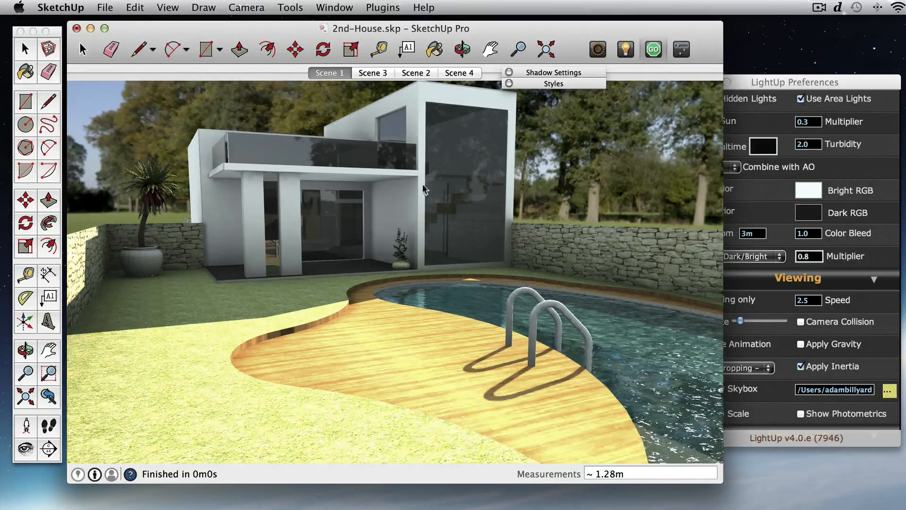
mouse_move(451, 203)
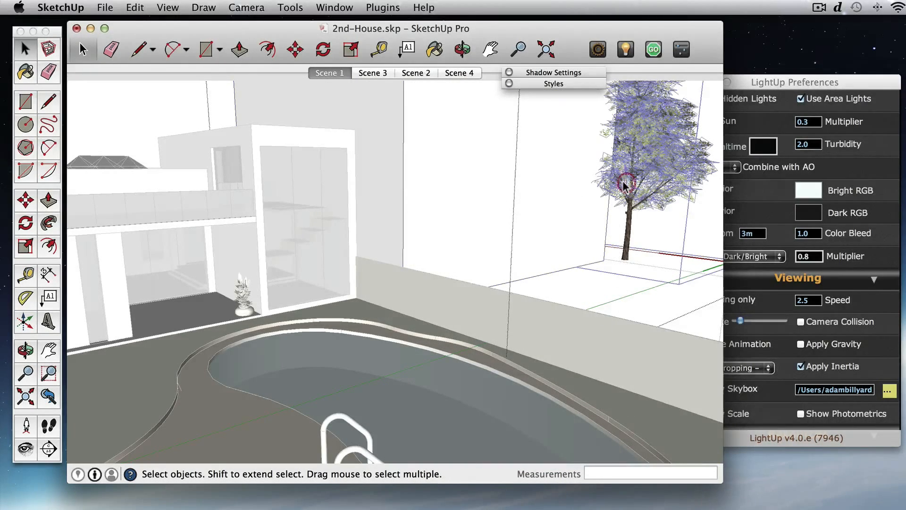
Swap the tree component beside the house for a LightUp proxy component
right_click(626, 184)
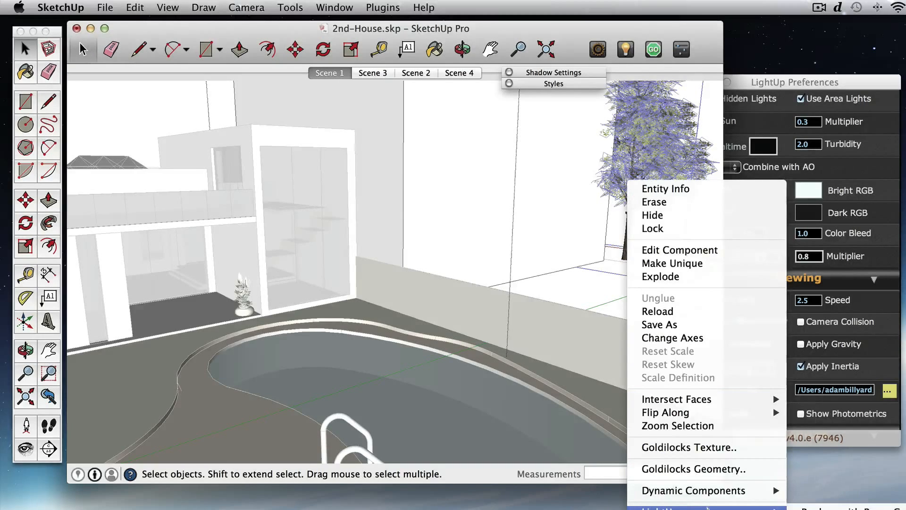
left_click(652, 214)
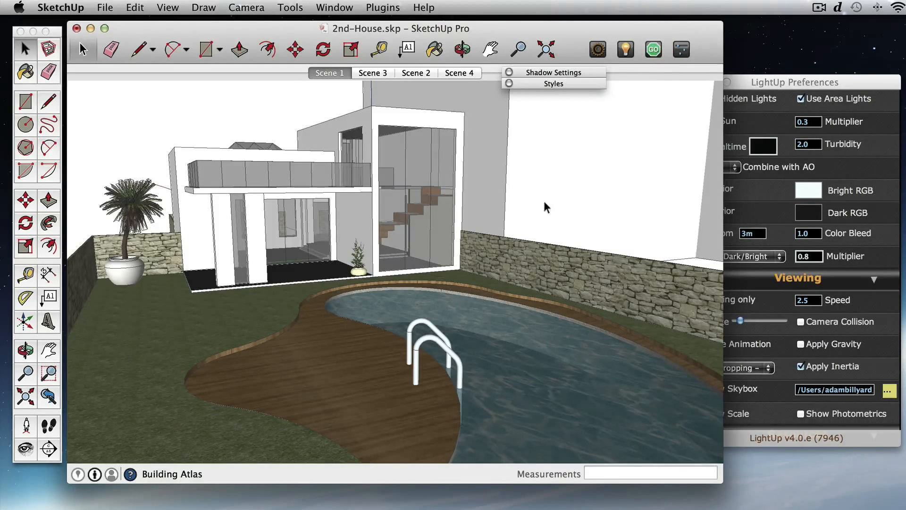
Run the realtime LightUp render showing dappled tree shadows and show the sun time and date settings
left_click(652, 49)
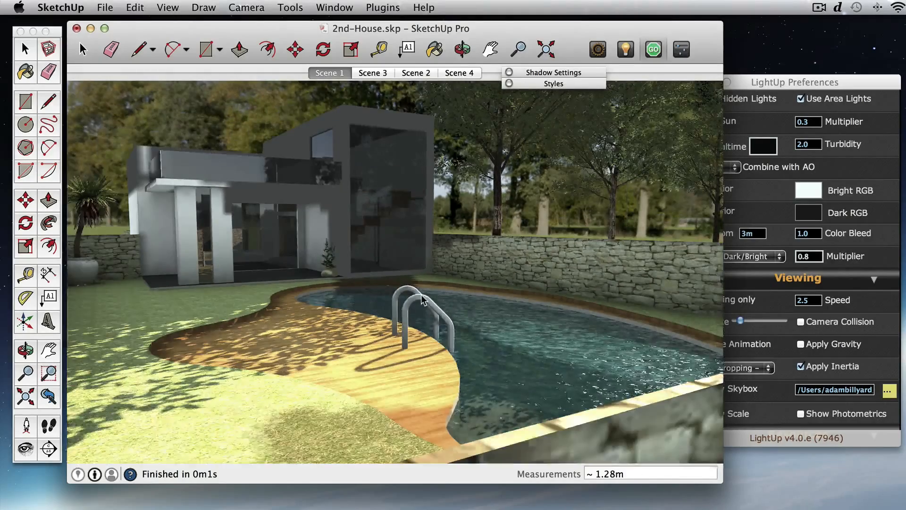
left_click(329, 74)
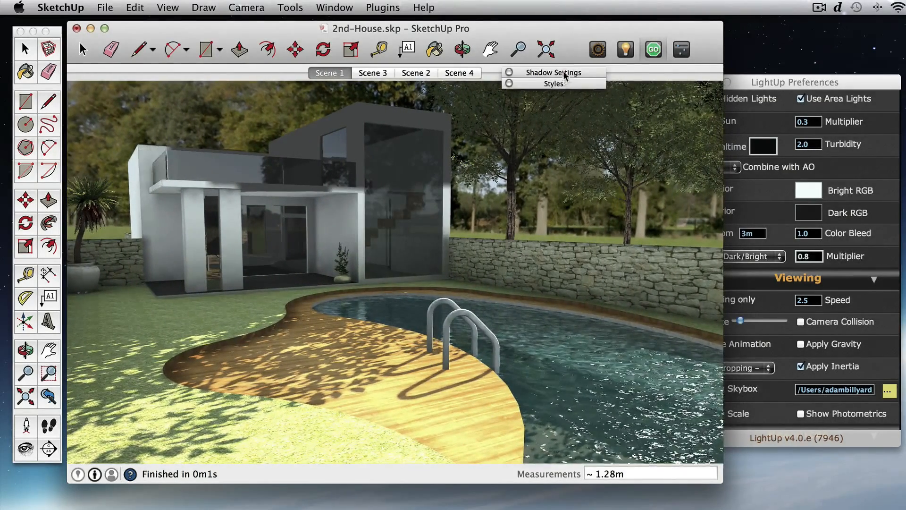
left_click(552, 73)
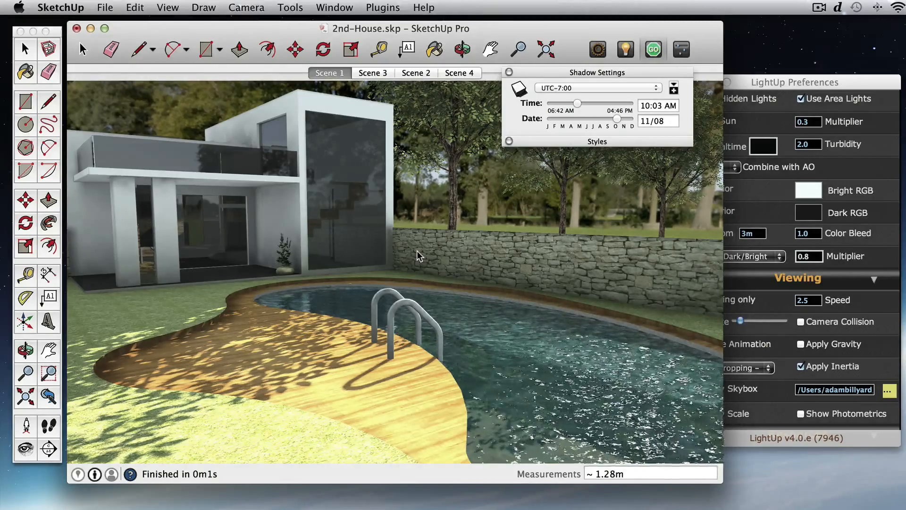
mouse_move(400, 310)
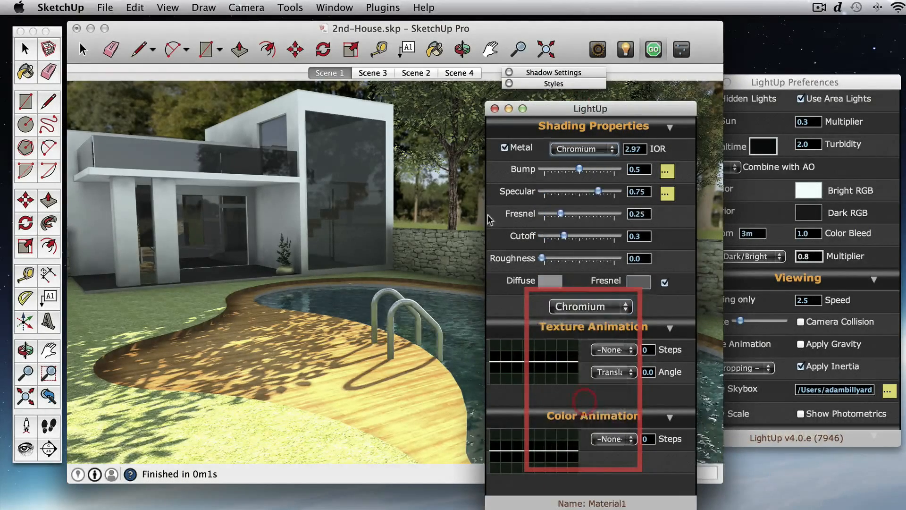
Switch off the Metal option for Material1's Chromium shading and dismiss the panel
left_click(503, 148)
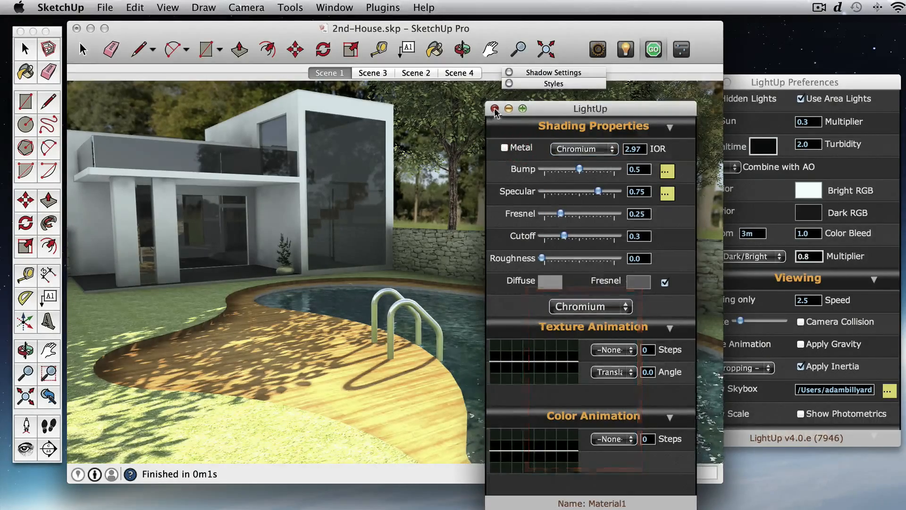
left_click(496, 109)
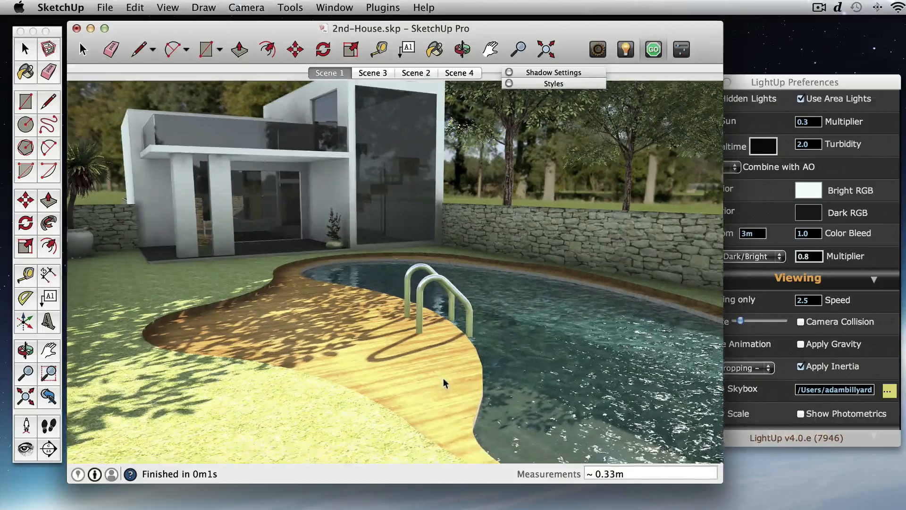
Jump to the Scene 4 viewpoint and start the LightUp realtime render from it
left_click(460, 73)
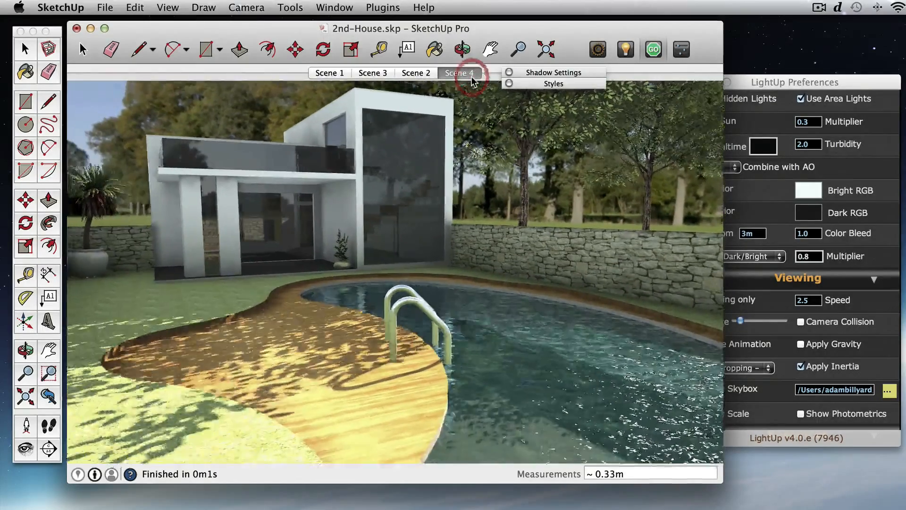
left_click(460, 73)
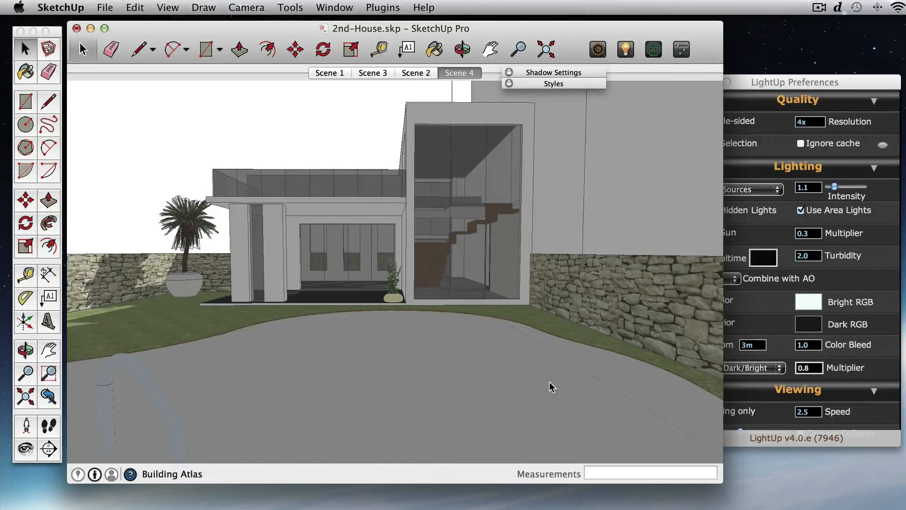
left_click(653, 49)
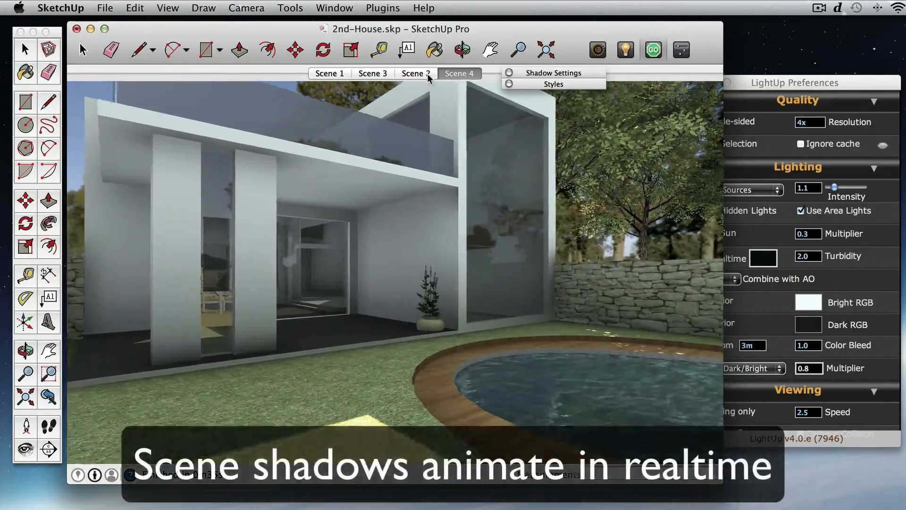
Transition the running render to Scene 2 overlooking the pool
left_click(416, 74)
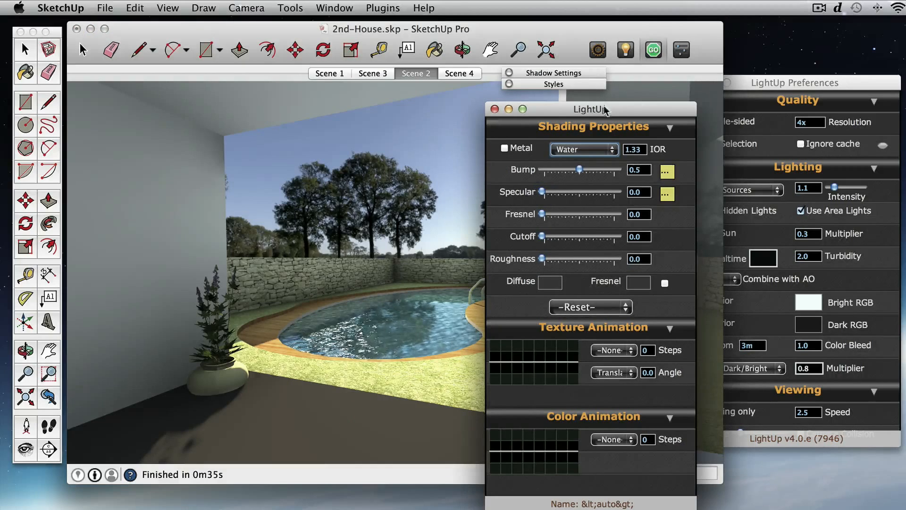
Apply the Lacquer preset to the auto-named material from the preset list
left_click(590, 307)
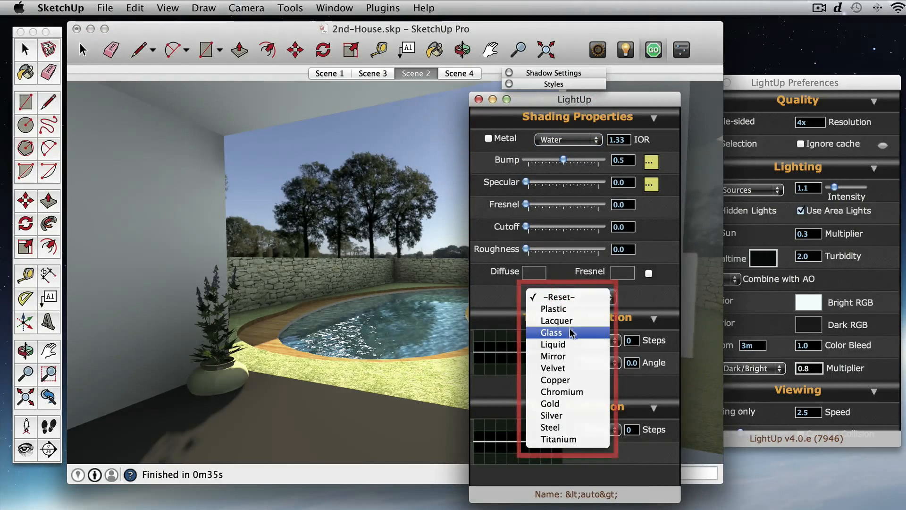
left_click(551, 332)
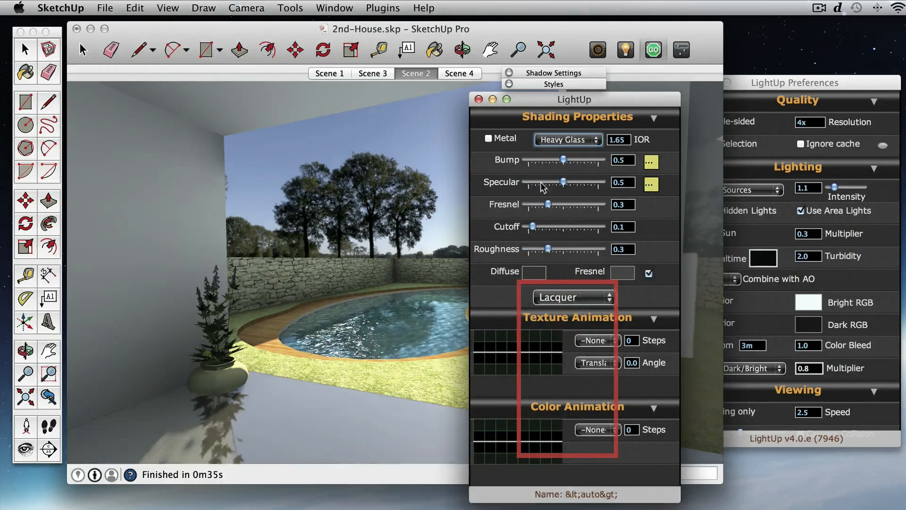